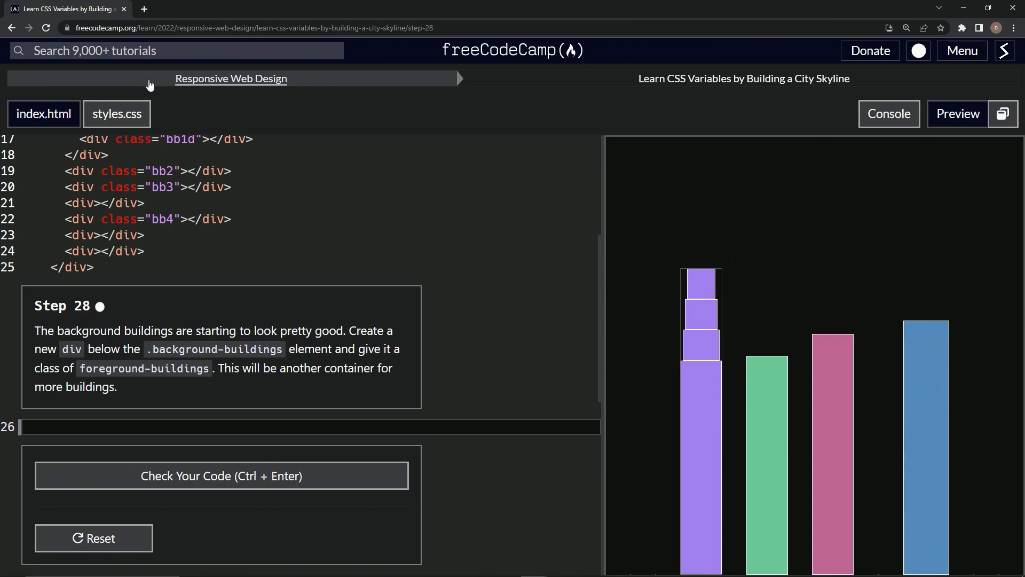
mouse_move(678, 97)
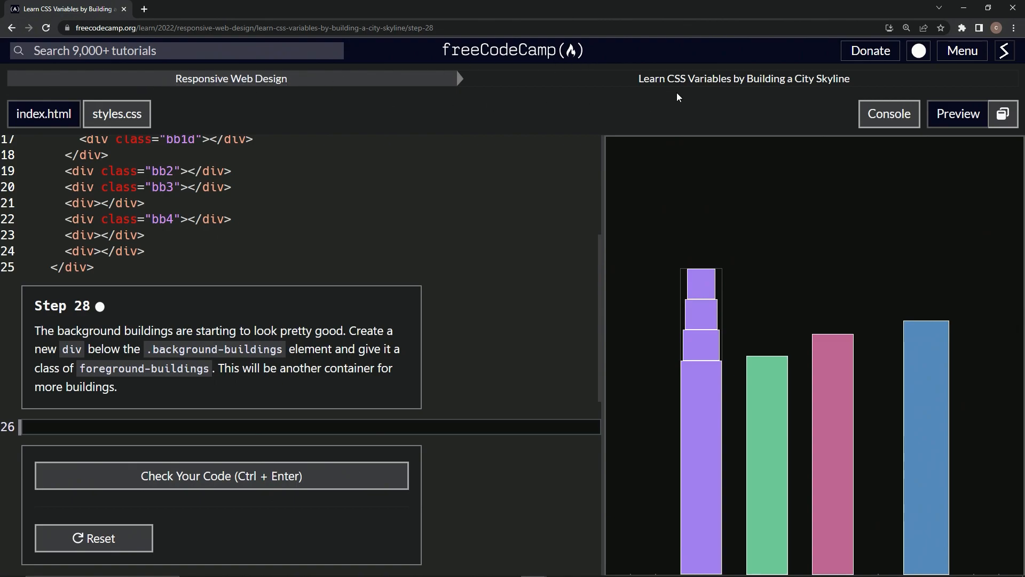
mouse_move(846, 97)
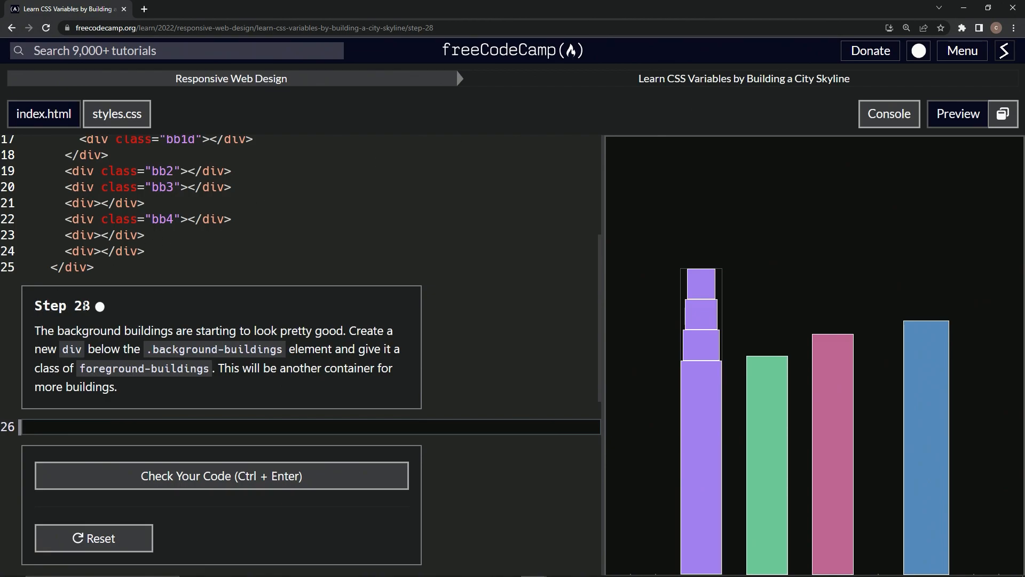
mouse_move(147, 343)
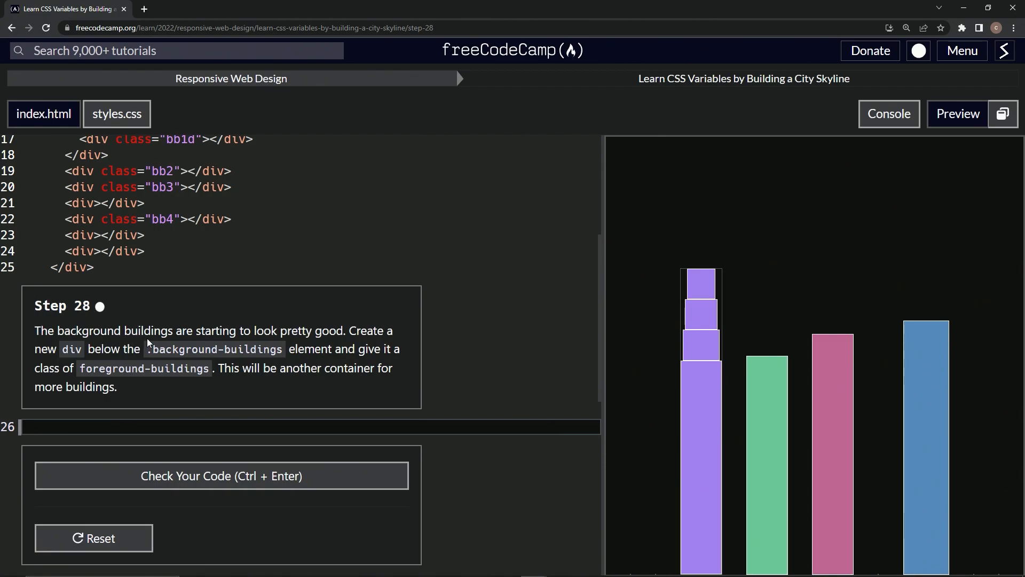
mouse_move(346, 334)
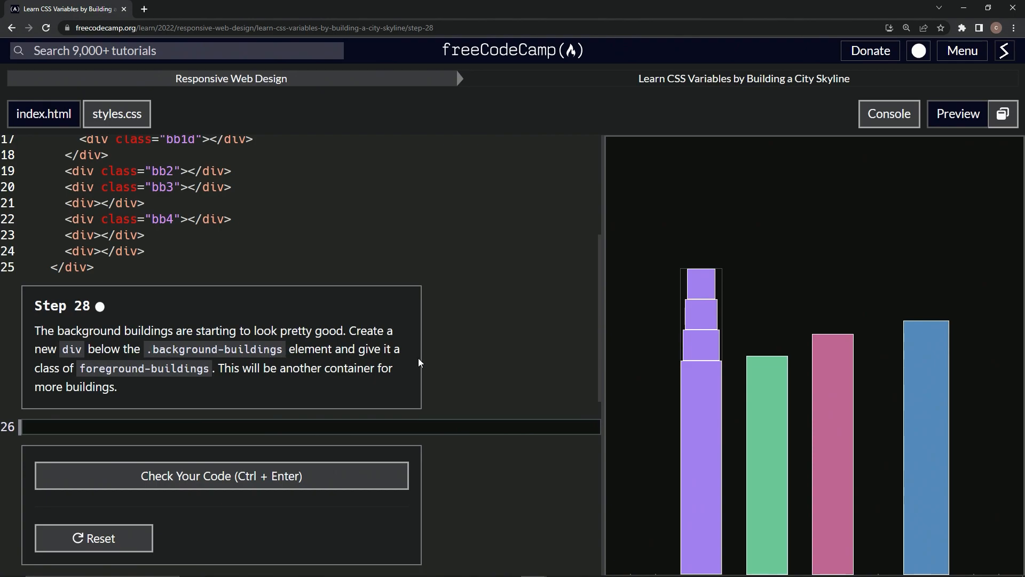
mouse_move(199, 380)
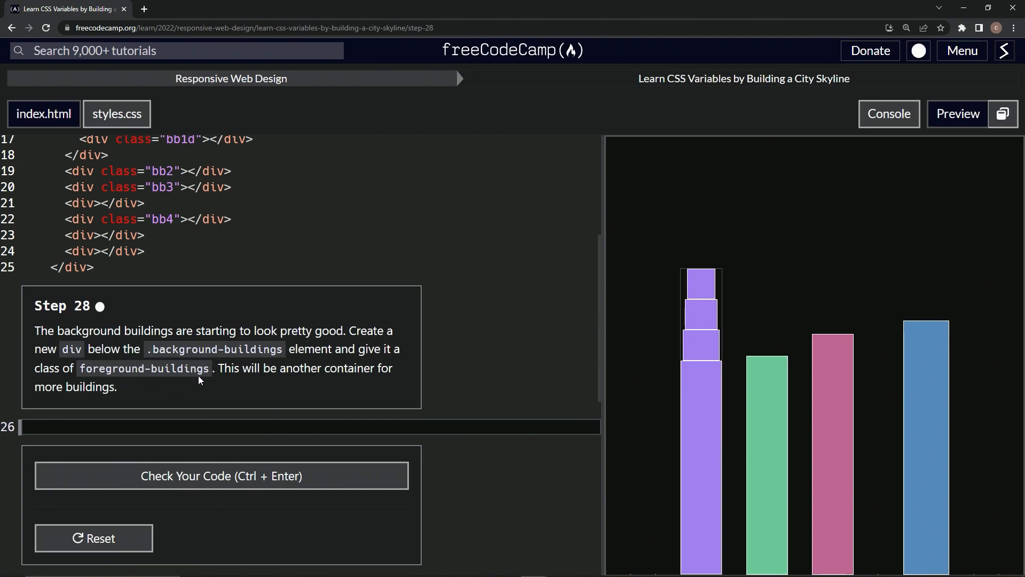
mouse_move(353, 381)
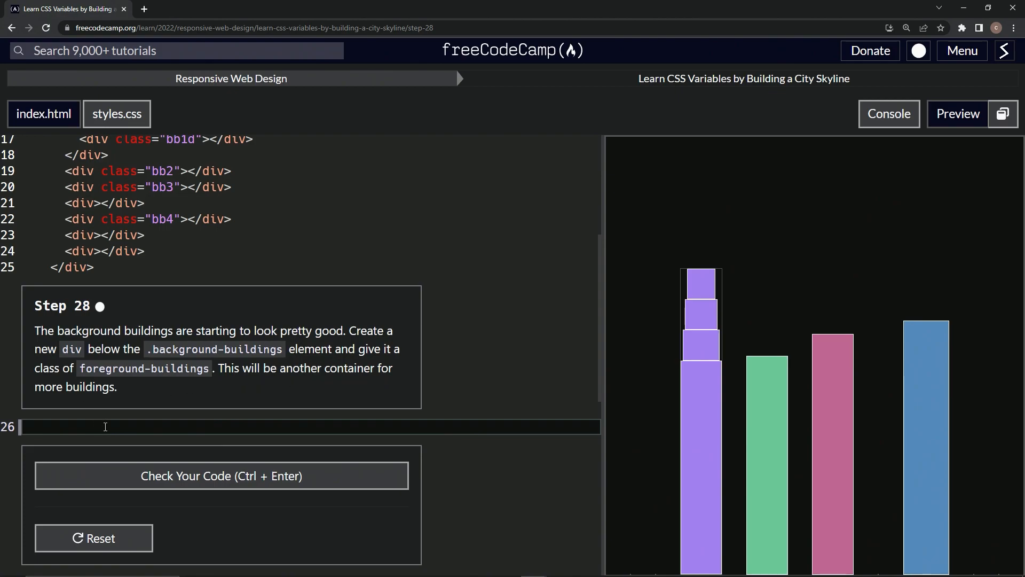
- Add <div class='foreground-buildings'></div> on line 26, pass step 28, and submit to reach step 29
type("<d")
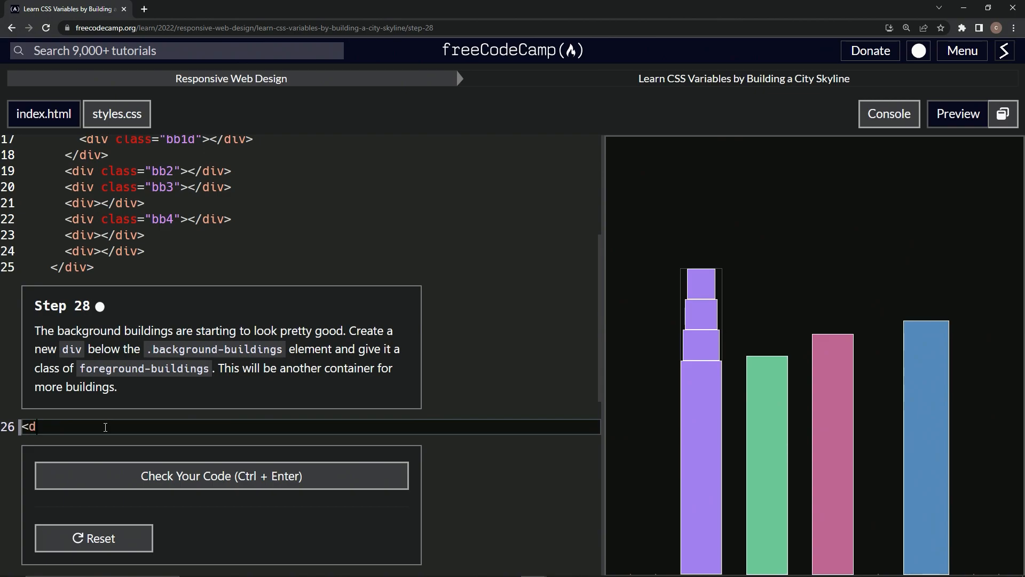
type("iv></div>")
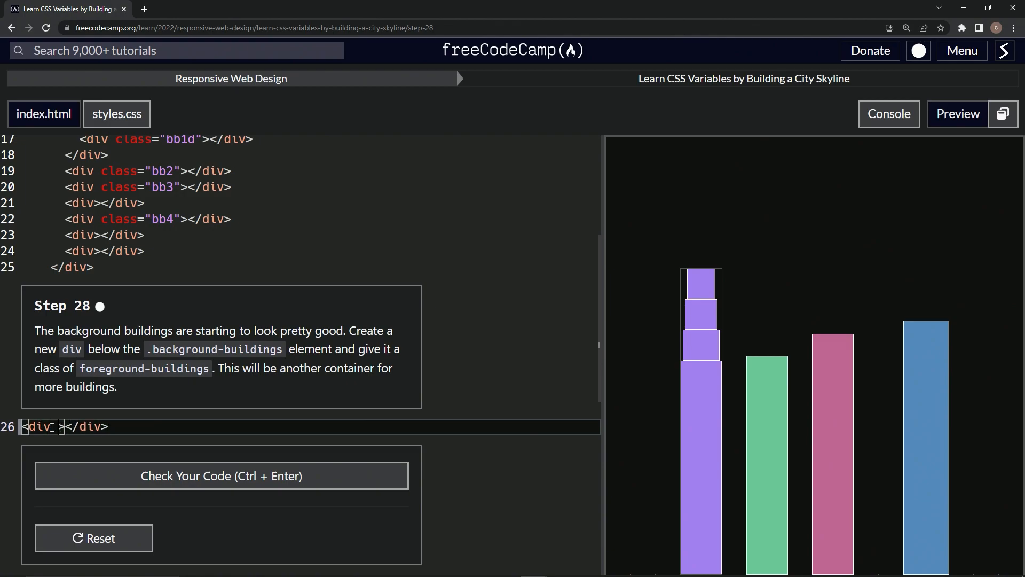
type("class='")
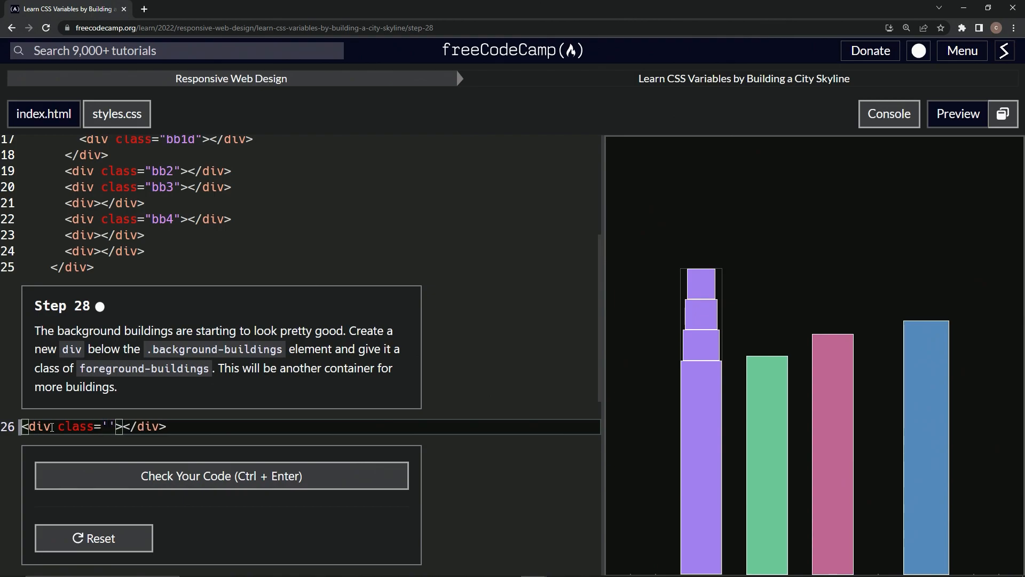
type("foreground-buildings")
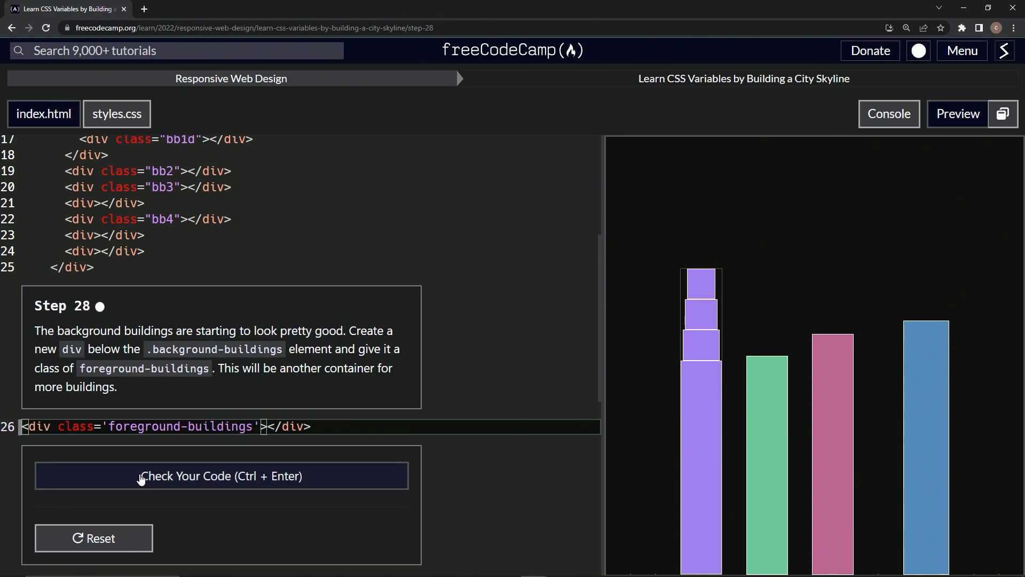
left_click(221, 475)
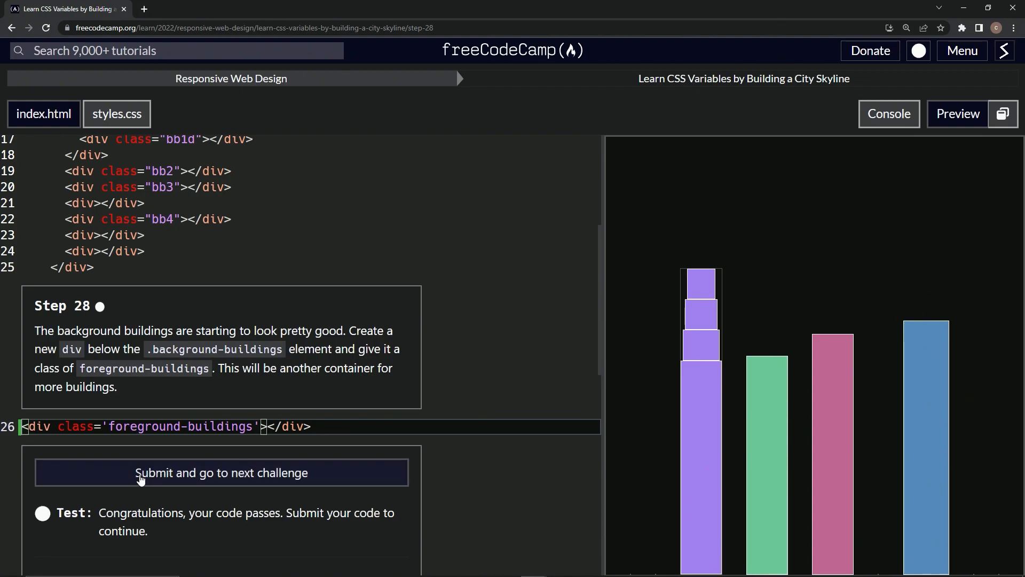
left_click(223, 473)
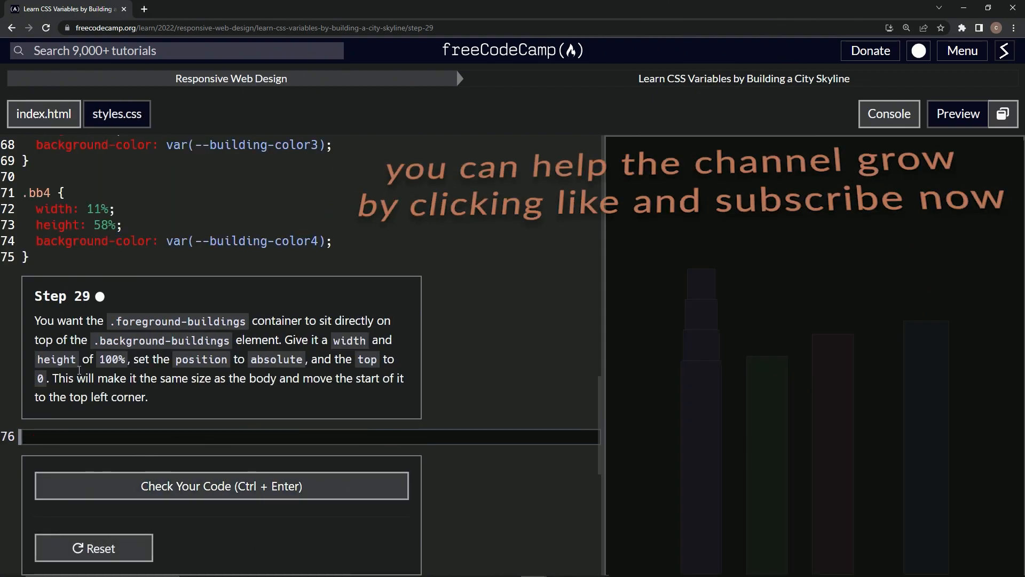